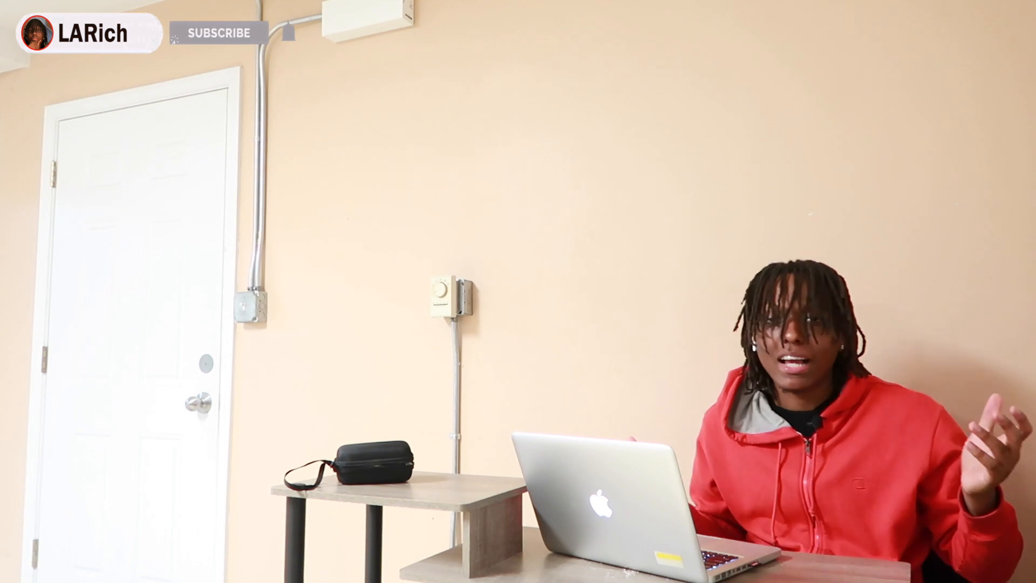
left_click(219, 33)
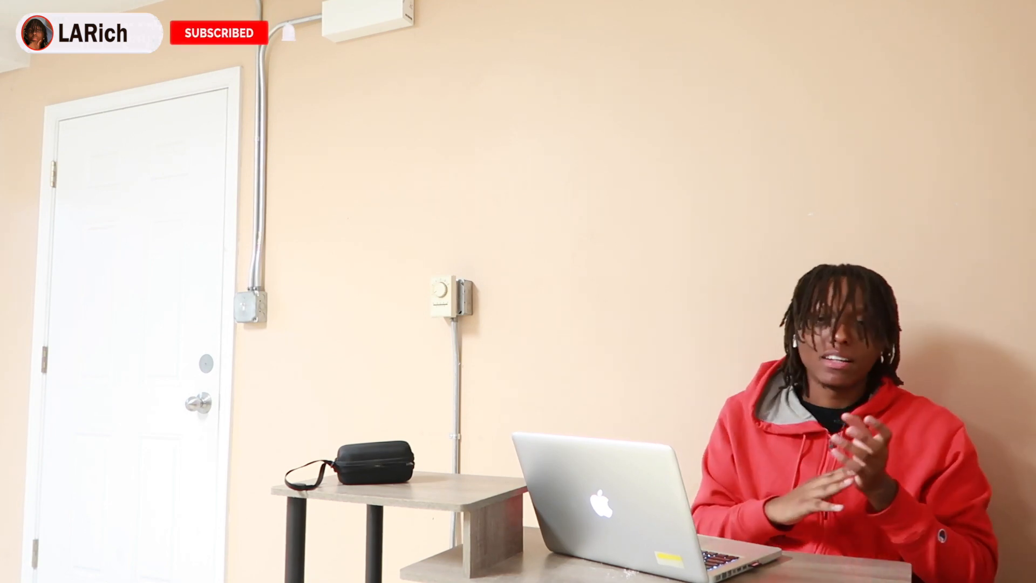